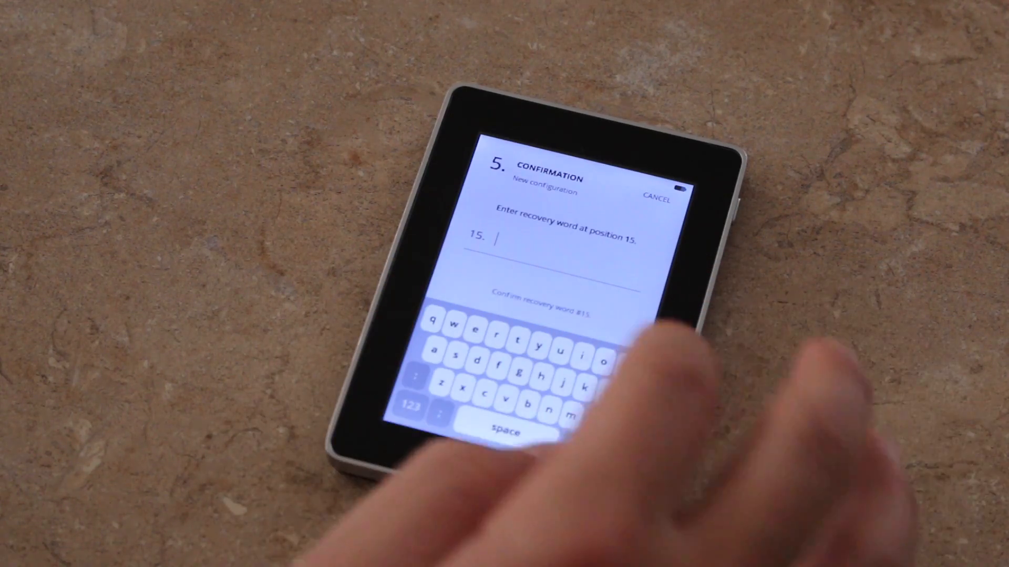
Enter the requested recovery word, such as word 15, on the Ledger Blue keyboard
{"action": "type", "text": "p"}
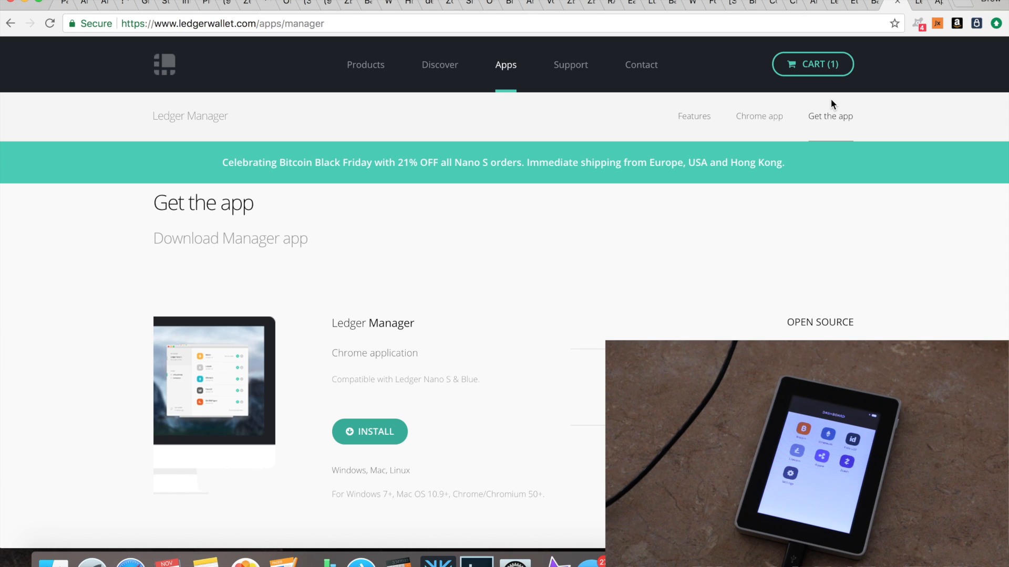
{"action": "mouse_move", "coordinate": [405, 140]}
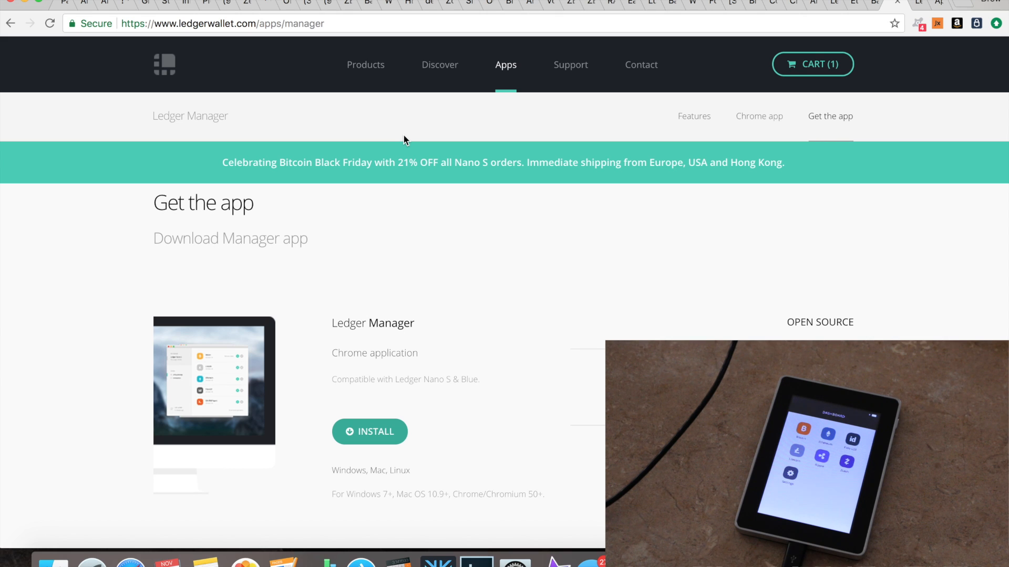
Add the Ledger Manager app to Chrome from the Get the app page
{"action": "scroll", "scroll_direction": "down", "scroll_amount": 3}
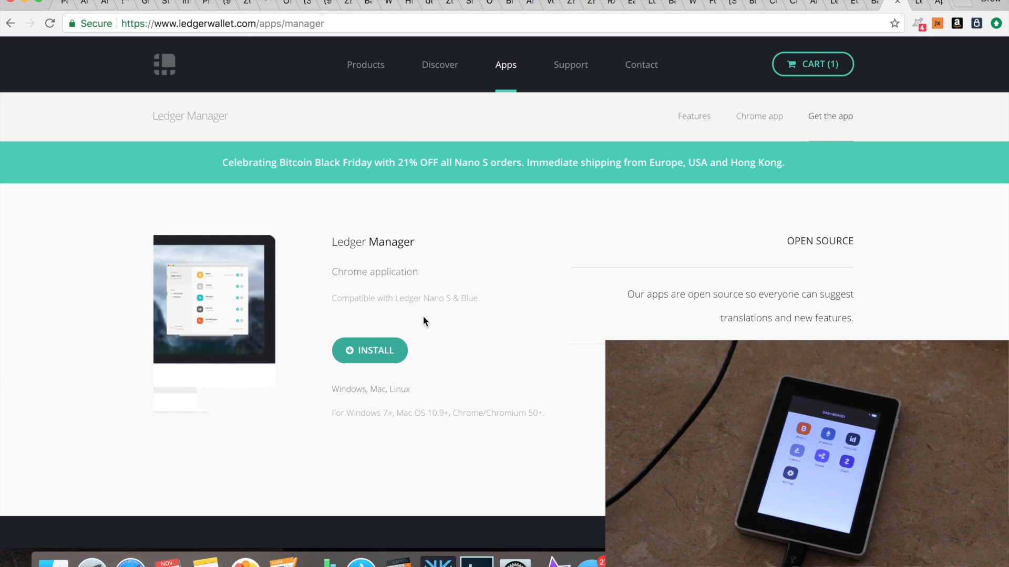
{"action": "left_click", "coordinate": [369, 350]}
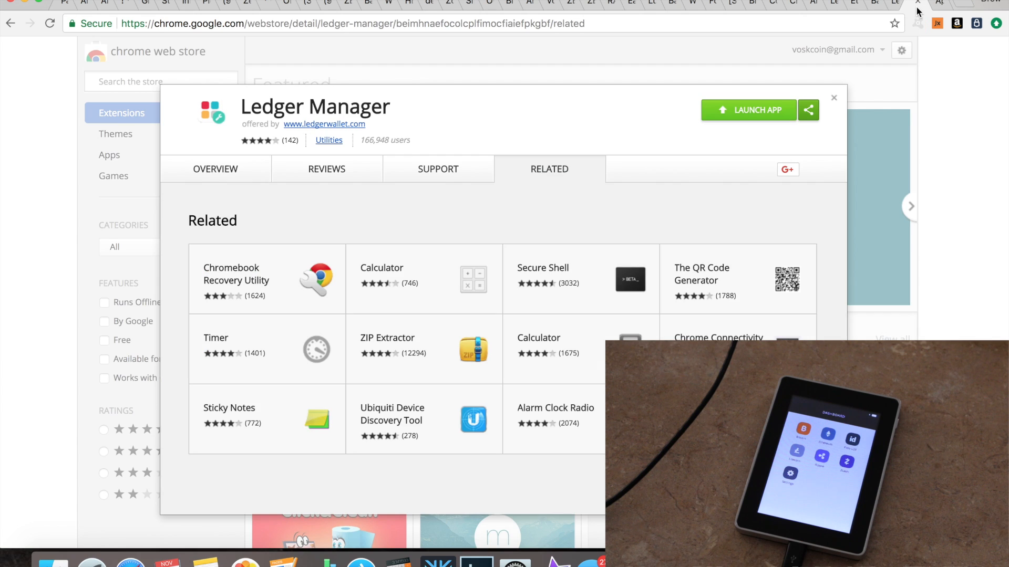
{"action": "mouse_move", "coordinate": [289, 68]}
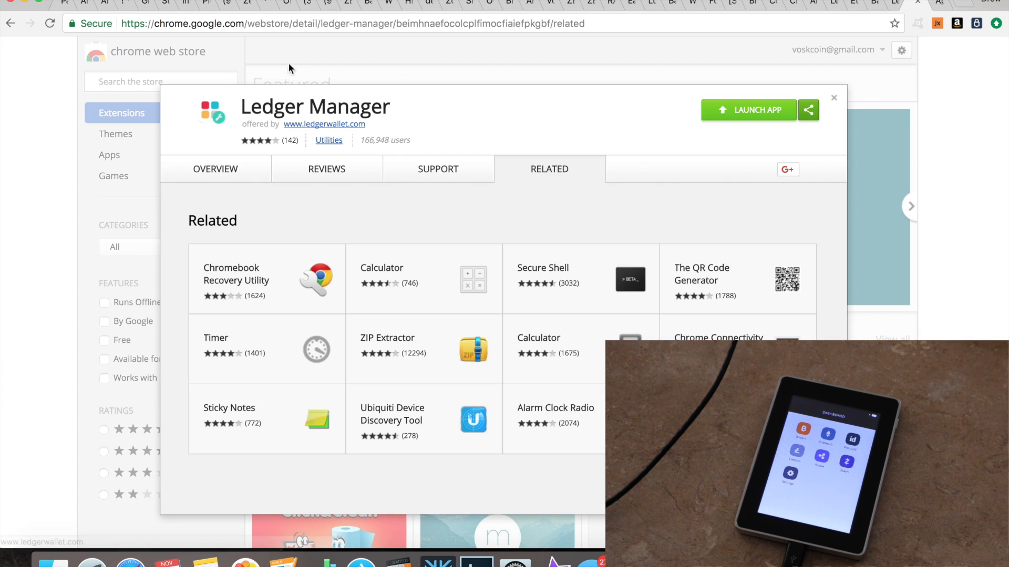
{"action": "mouse_move", "coordinate": [304, 112]}
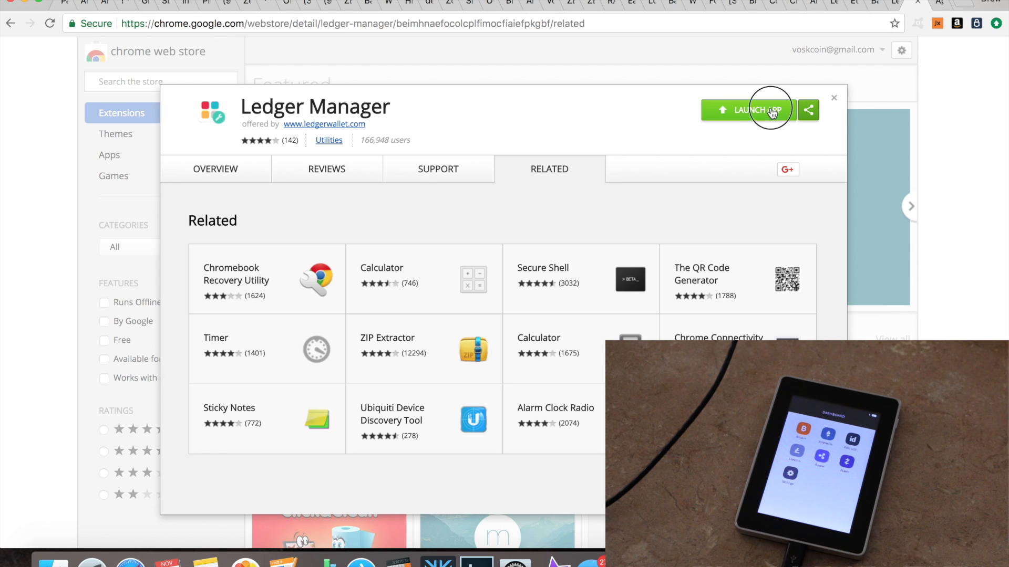
Launch Ledger Manager and browse its list of installable coin apps for the Ledger Blue
{"action": "left_click", "coordinate": [761, 109]}
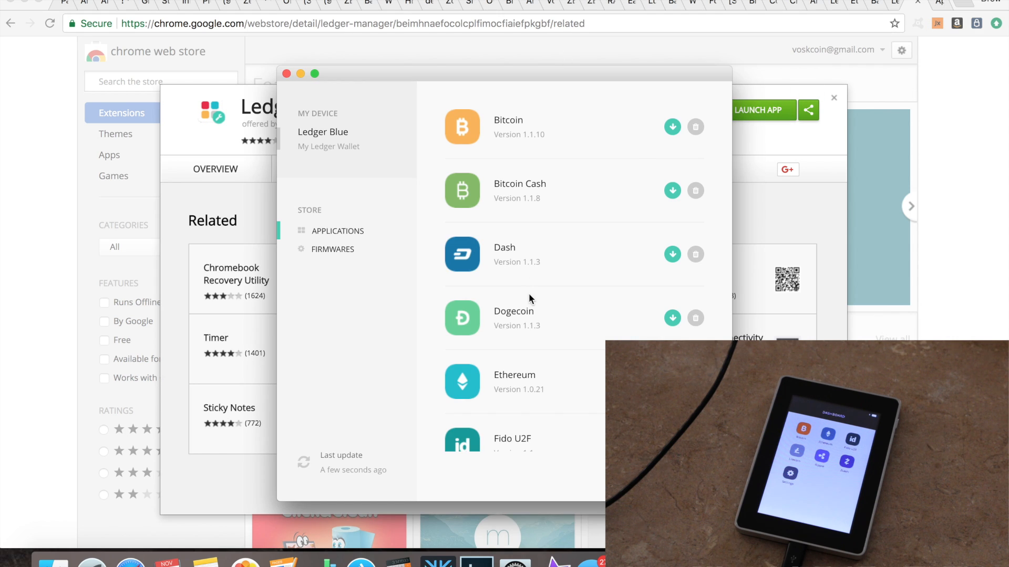
{"action": "scroll", "scroll_direction": "down", "scroll_amount": 3}
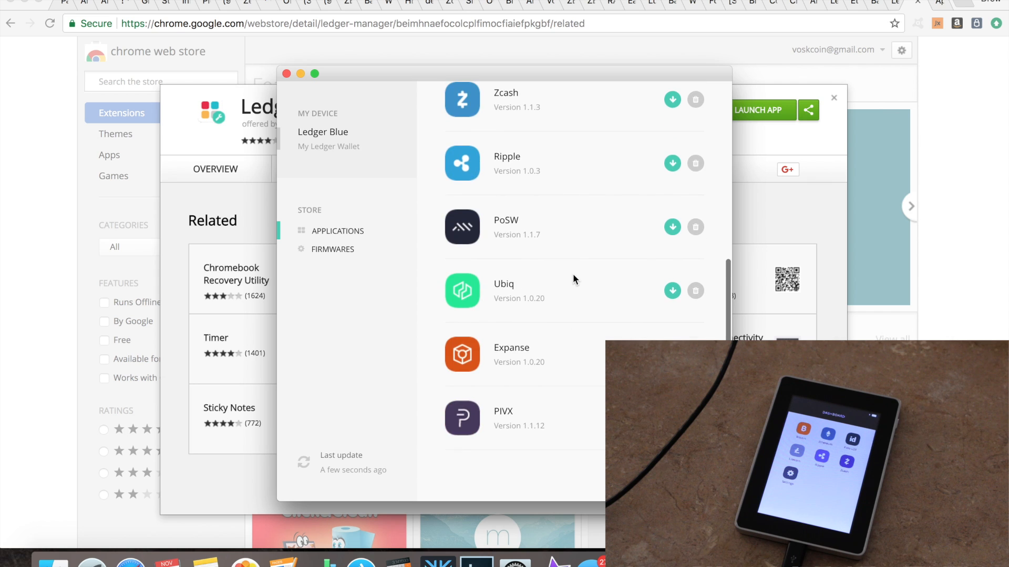
{"action": "scroll", "scroll_direction": "down", "scroll_amount": 3}
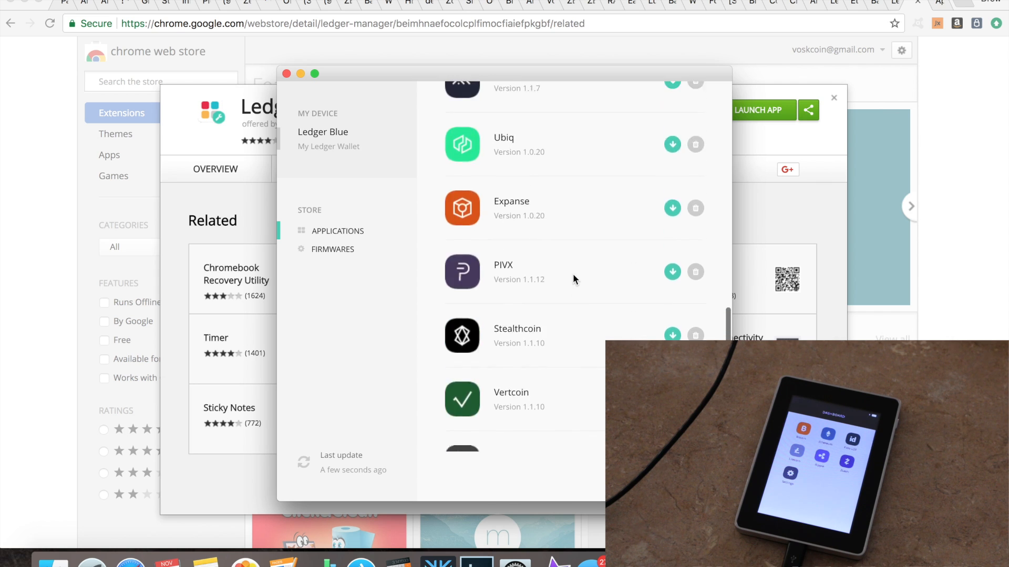
{"action": "scroll", "scroll_direction": "up", "scroll_amount": 3}
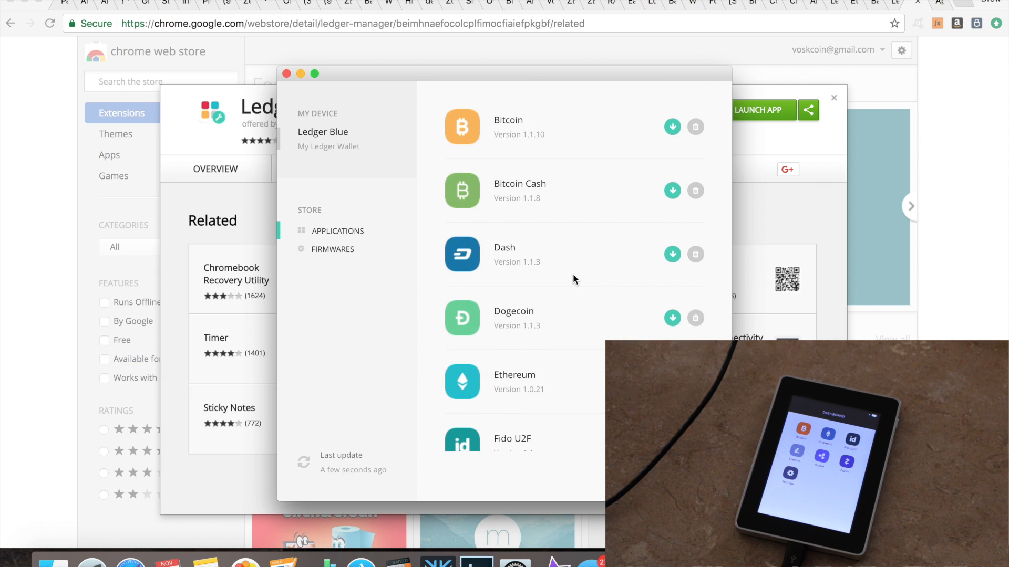
{"action": "scroll", "scroll_direction": "down", "scroll_amount": 3}
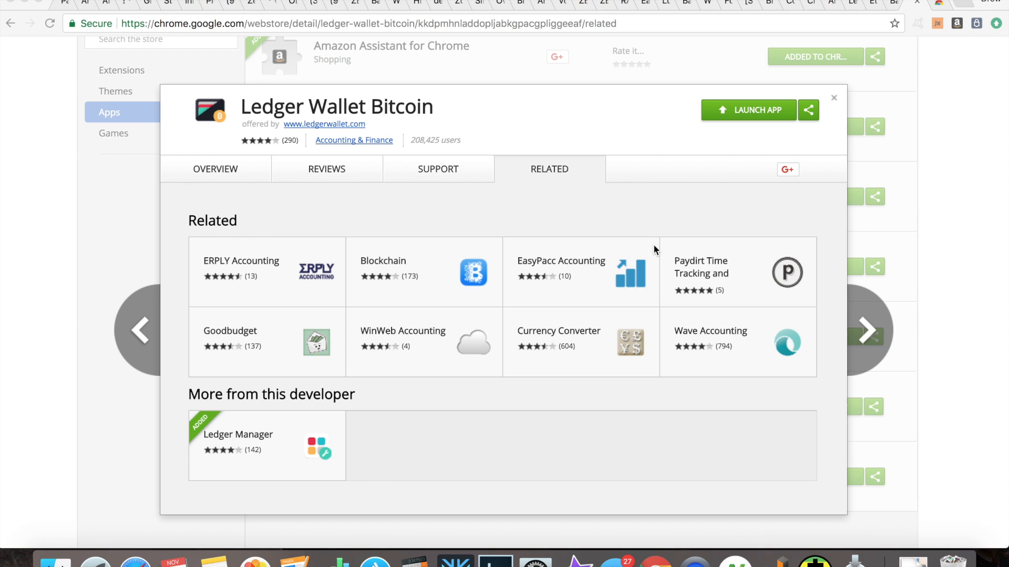
{"action": "mouse_move", "coordinate": [739, 122]}
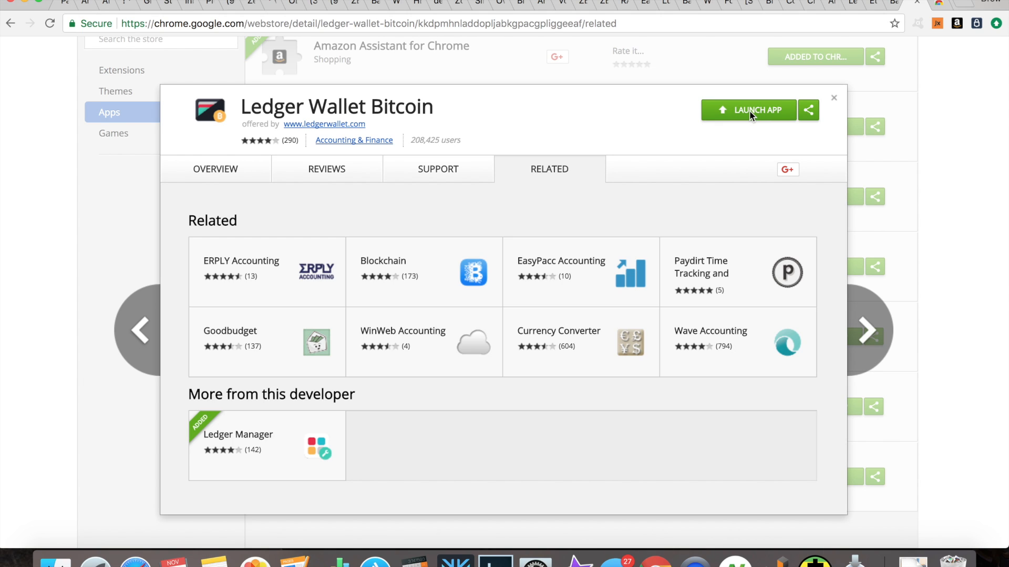
{"action": "mouse_move", "coordinate": [674, 134]}
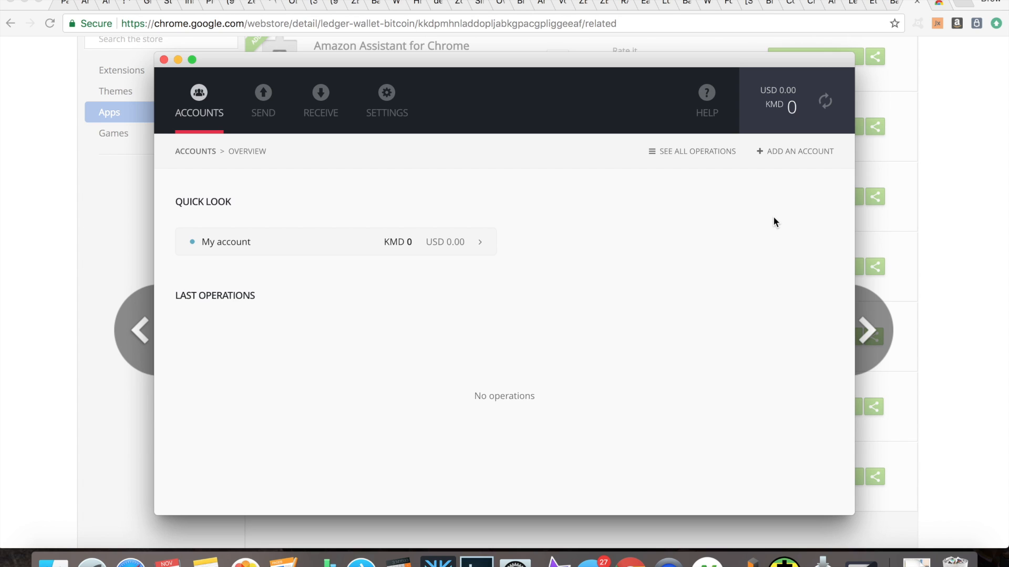
{"action": "mouse_move", "coordinate": [328, 172]}
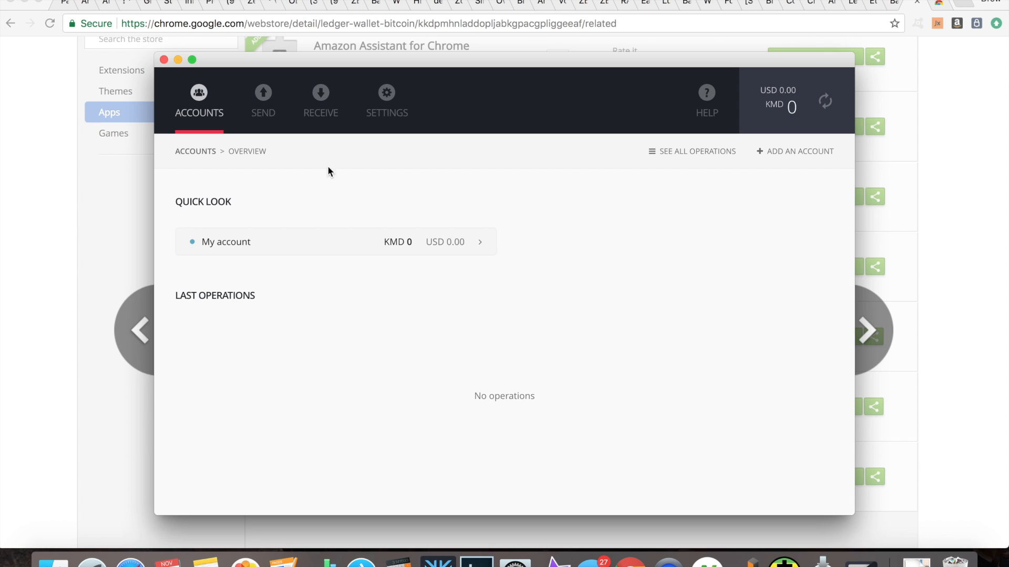
{"action": "mouse_move", "coordinate": [673, 100]}
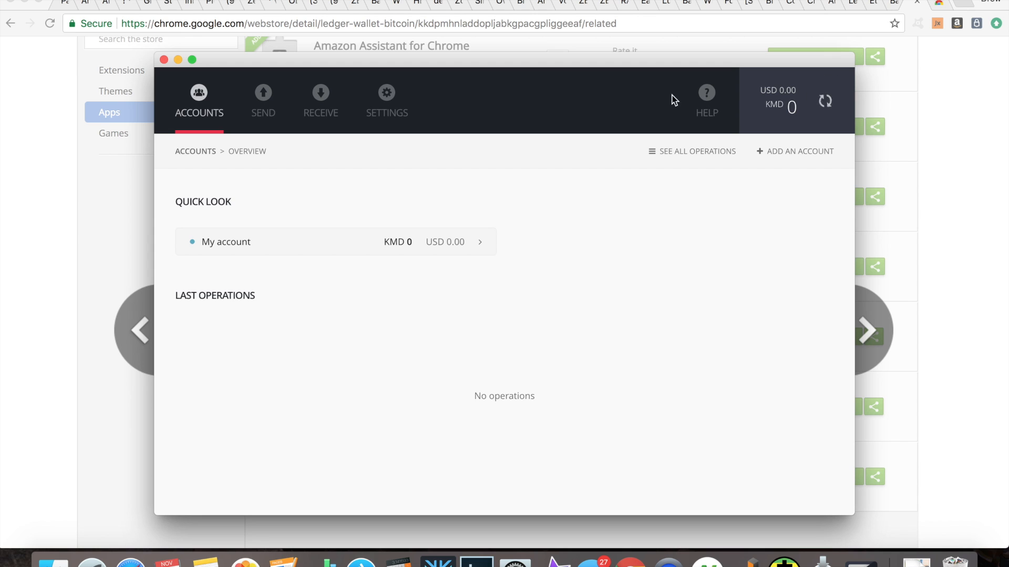
Open the Receive Komodos dialog showing the account's address and QR code
{"action": "left_click", "coordinate": [321, 100]}
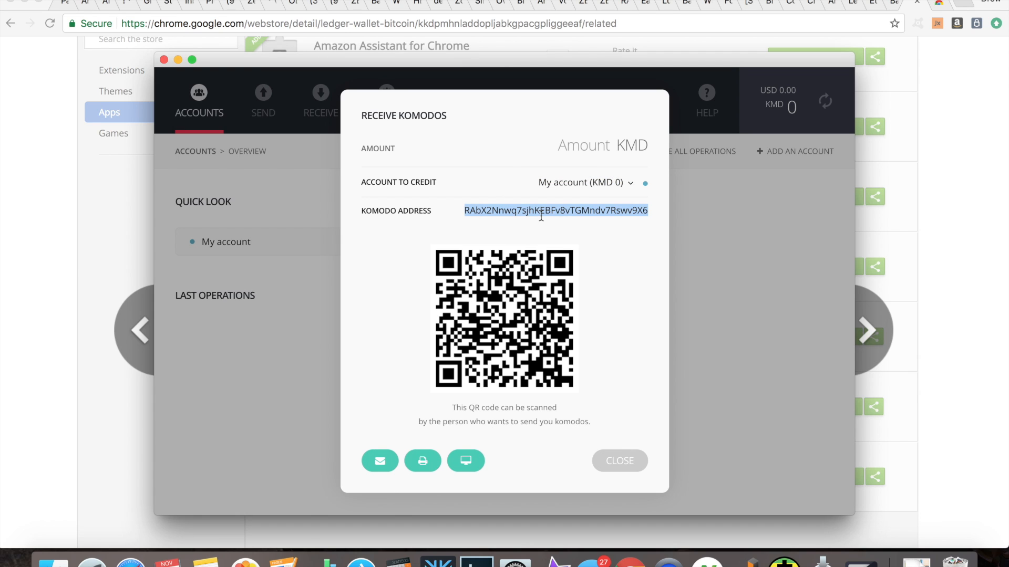
{"action": "mouse_move", "coordinate": [469, 440]}
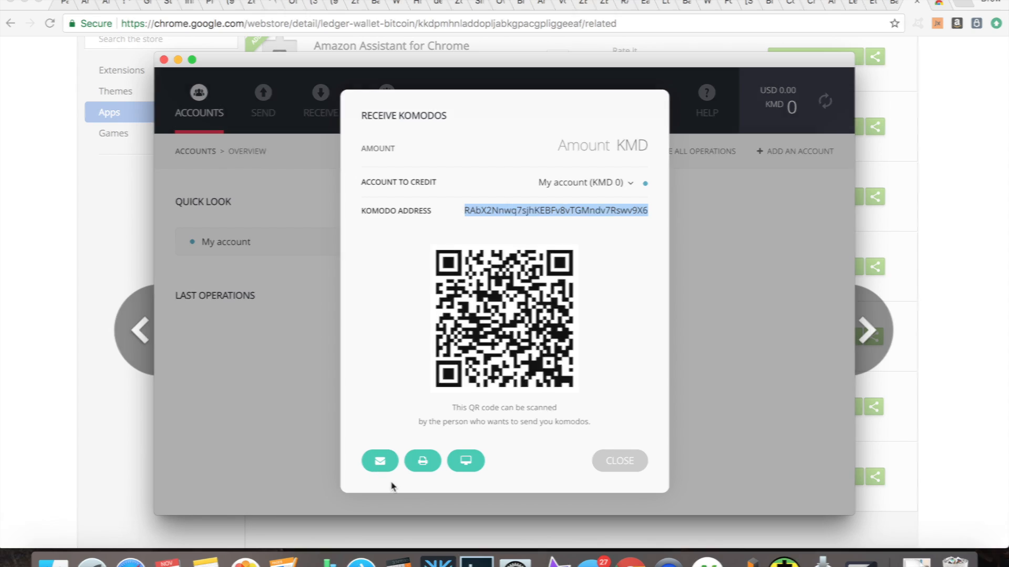
Close the Receive Komodos dialog to reveal the unconfirmed incoming 1.998 KMD operation
{"action": "left_click", "coordinate": [618, 461]}
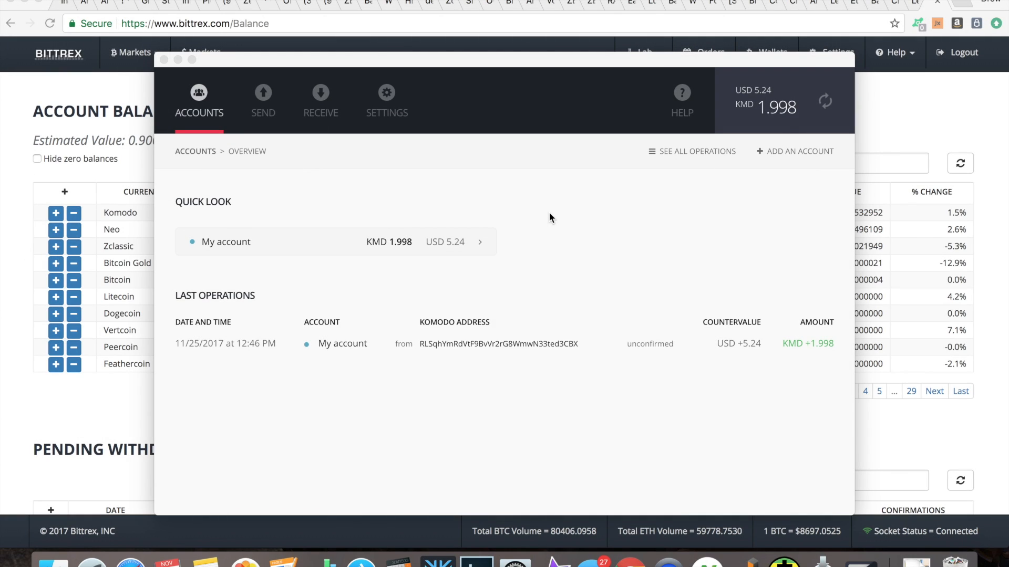
{"action": "mouse_move", "coordinate": [800, 124]}
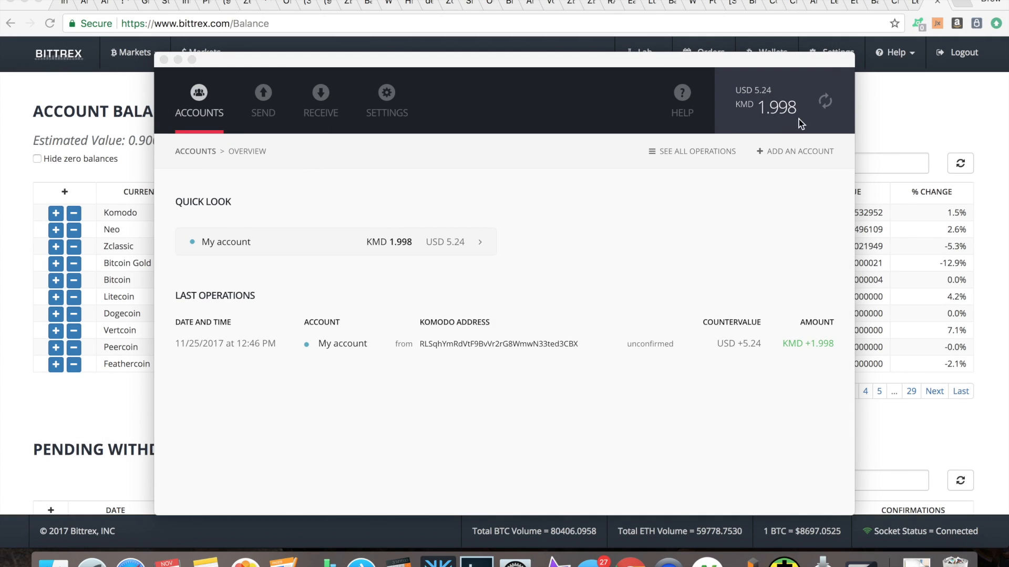
{"action": "mouse_move", "coordinate": [714, 191]}
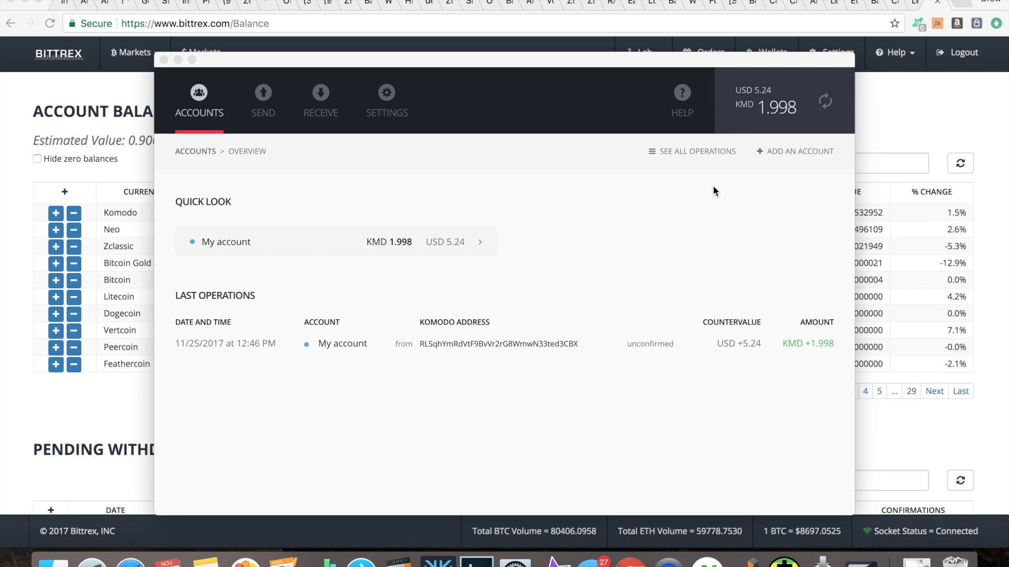
{"action": "mouse_move", "coordinate": [452, 227]}
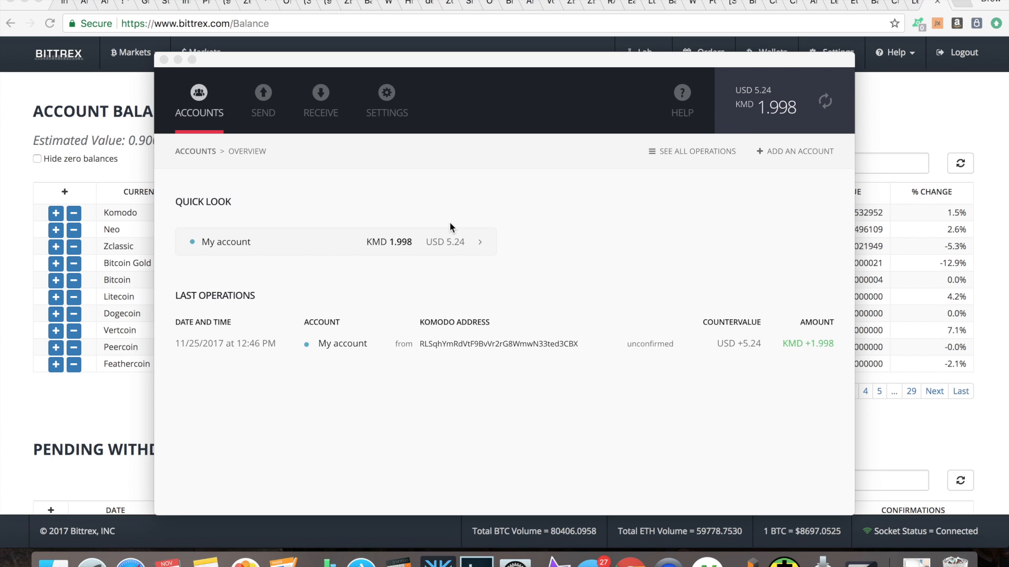
{"action": "mouse_move", "coordinate": [409, 243]}
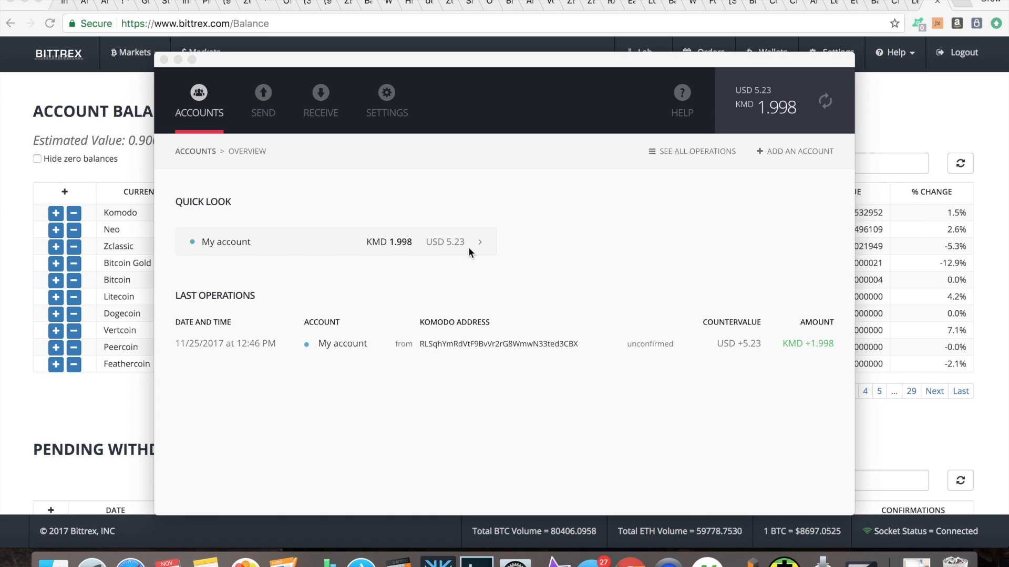
{"action": "mouse_move", "coordinate": [498, 272]}
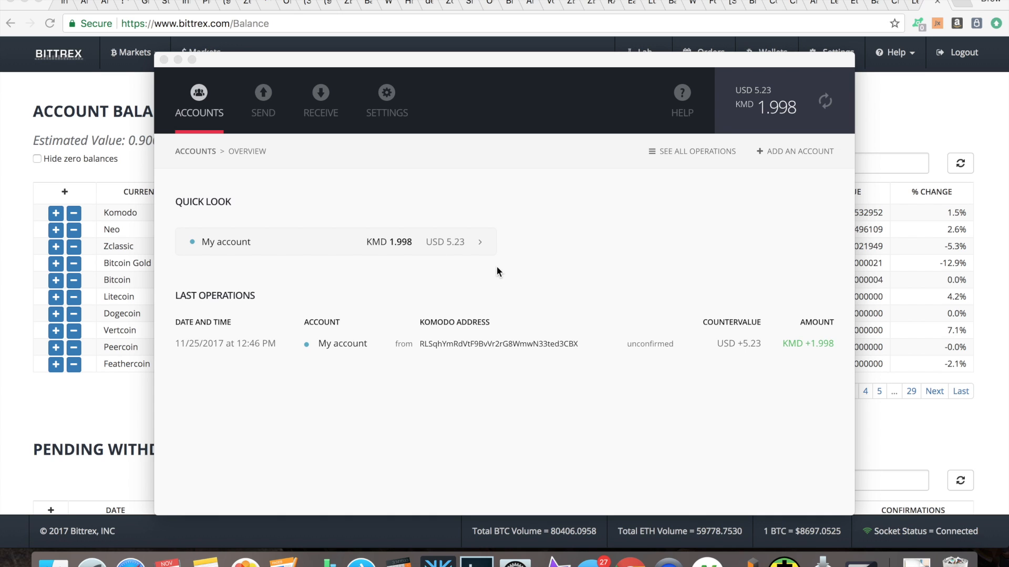
{"action": "mouse_move", "coordinate": [278, 351]}
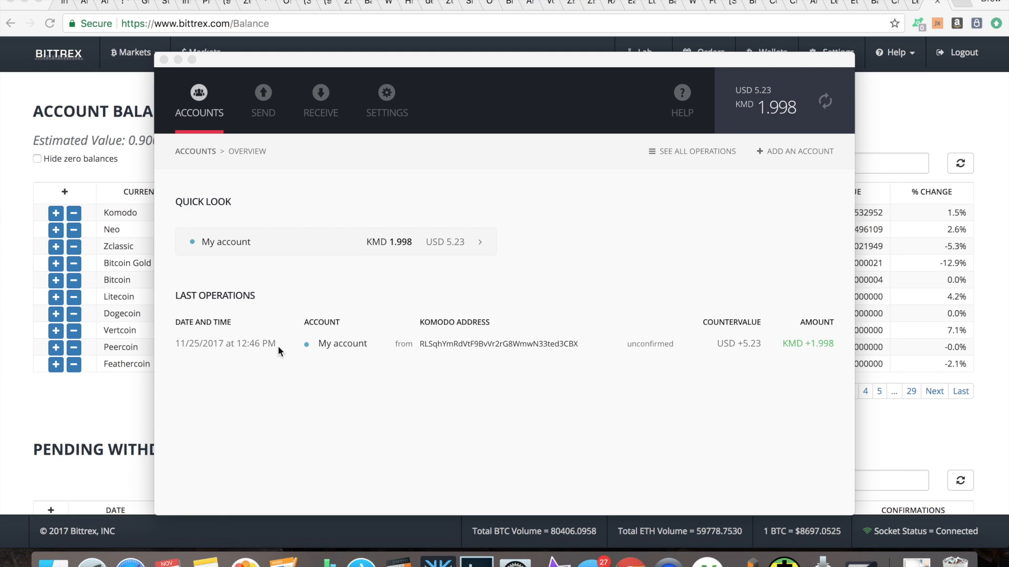
{"action": "mouse_move", "coordinate": [633, 348]}
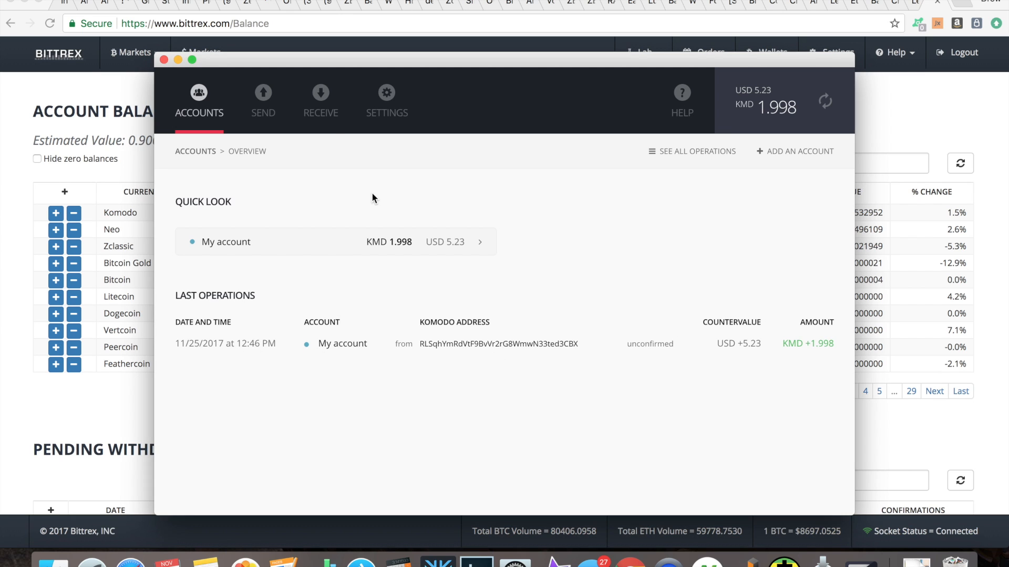
Reopen Receive Komodos, select and copy the Komodo address, then close the dialog
{"action": "left_click", "coordinate": [321, 100]}
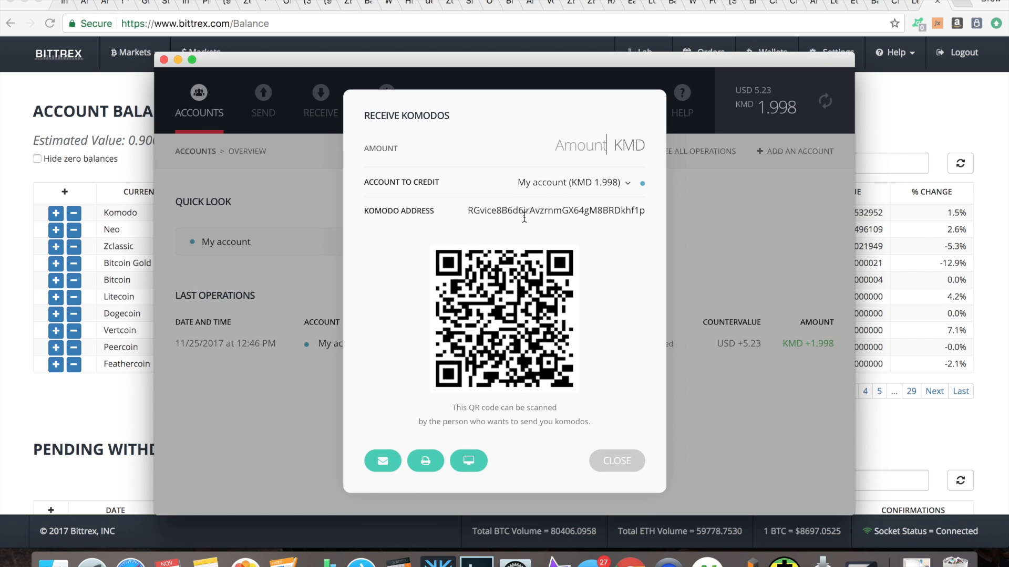
{"action": "mouse_move", "coordinate": [677, 237]}
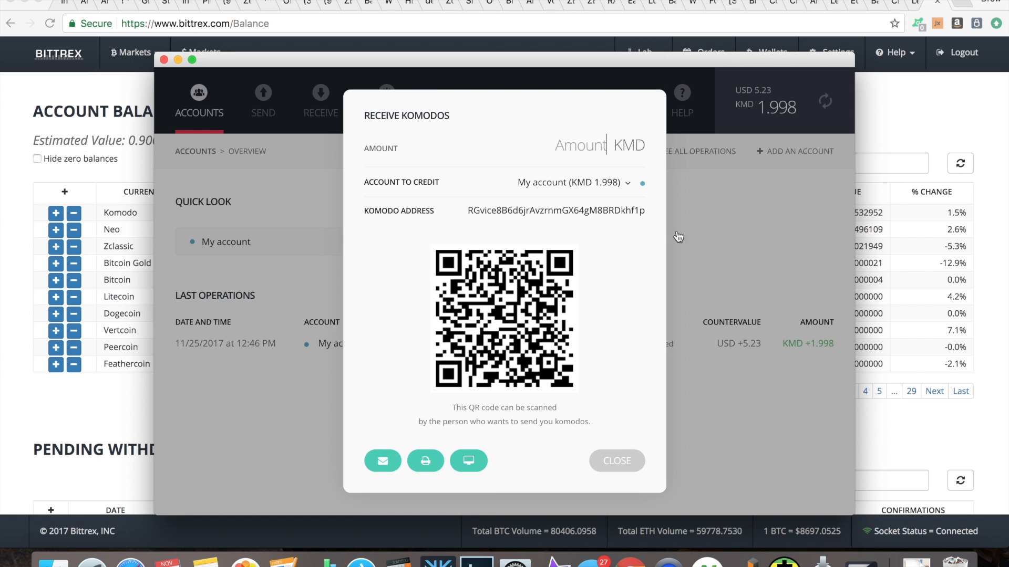
{"action": "left_click", "coordinate": [615, 460]}
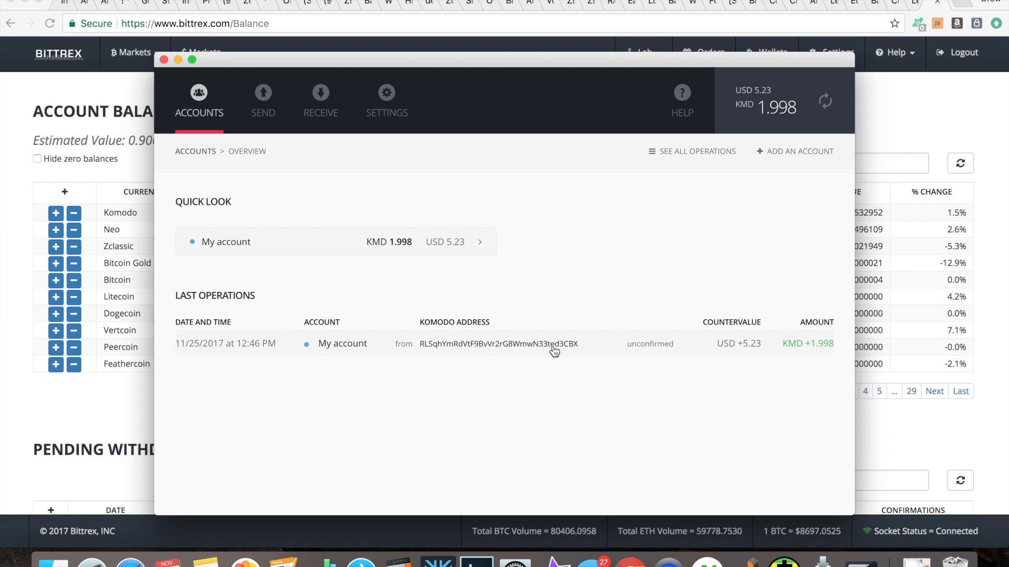
{"action": "left_click", "coordinate": [320, 100]}
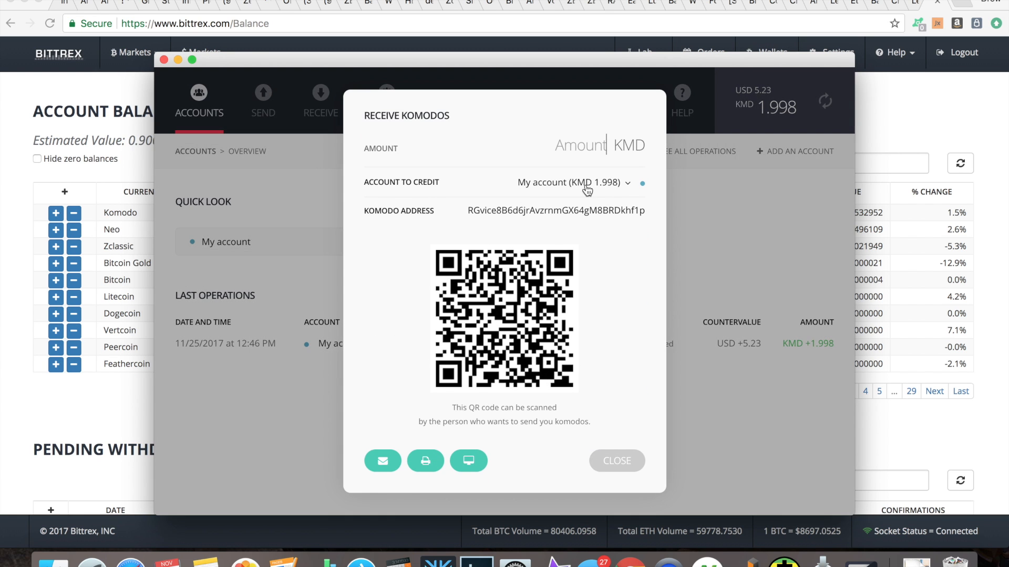
{"action": "mouse_move", "coordinate": [651, 232]}
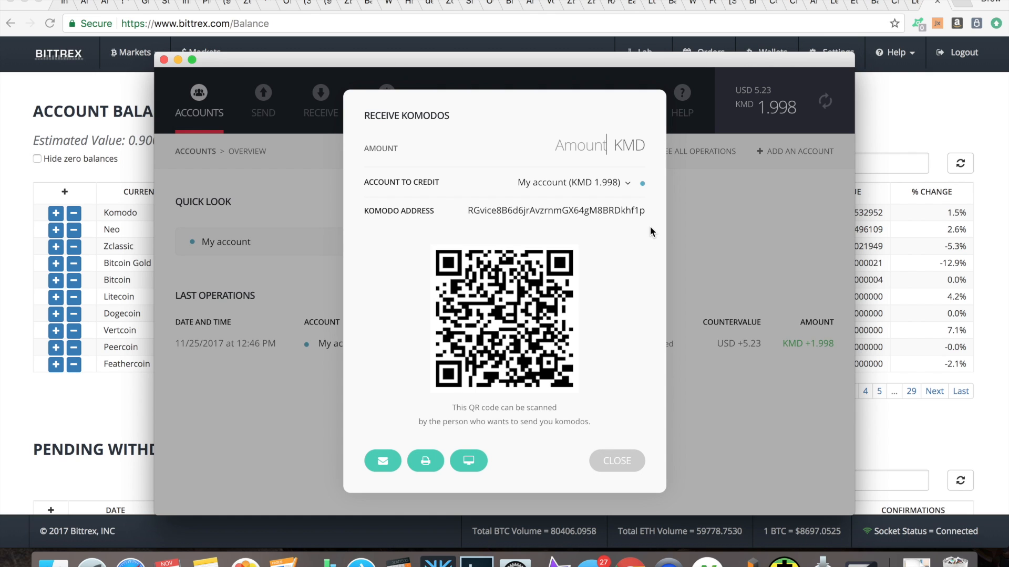
{"action": "mouse_move", "coordinate": [717, 229]}
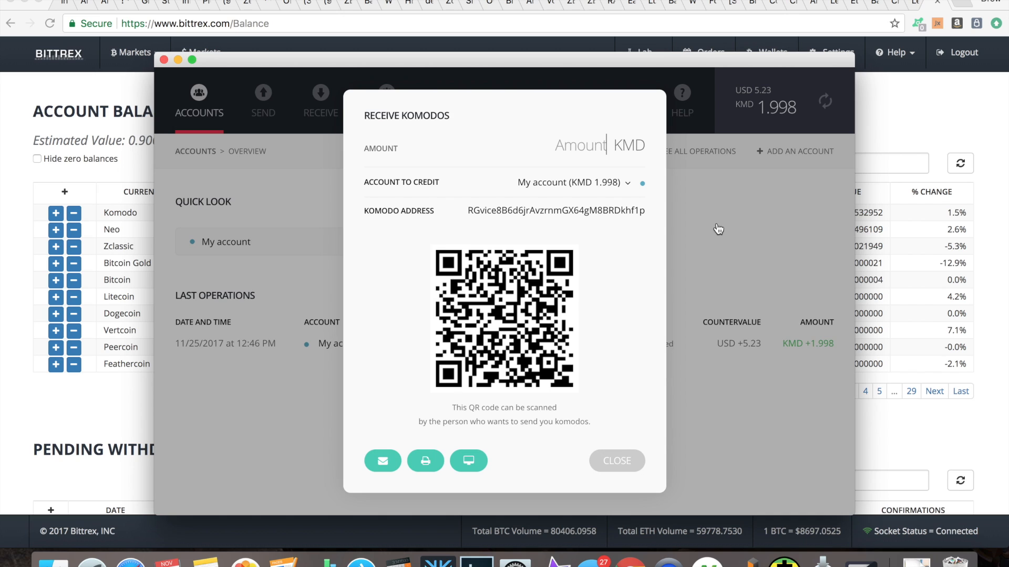
{"action": "mouse_move", "coordinate": [694, 226]}
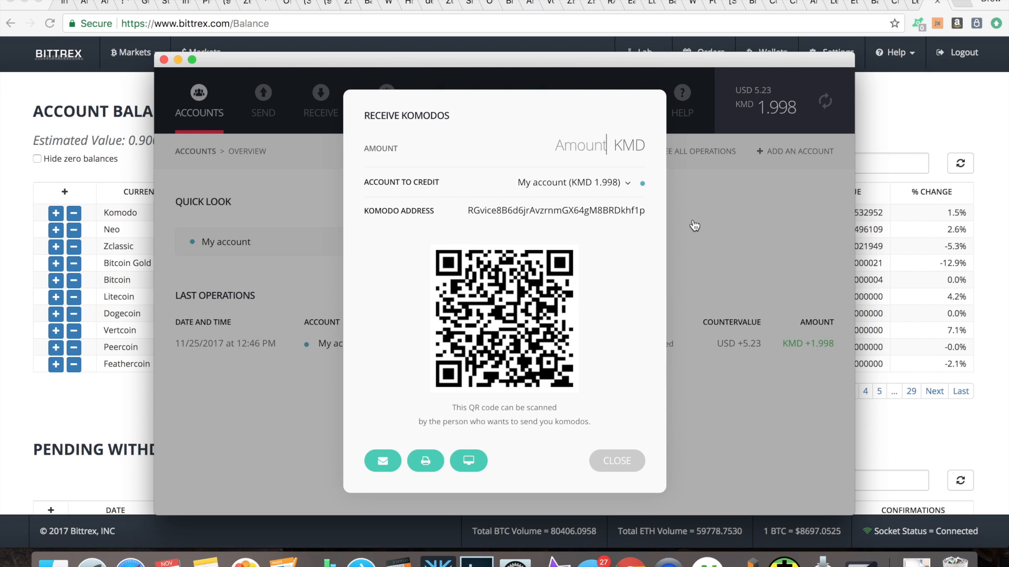
{"action": "mouse_move", "coordinate": [711, 228]}
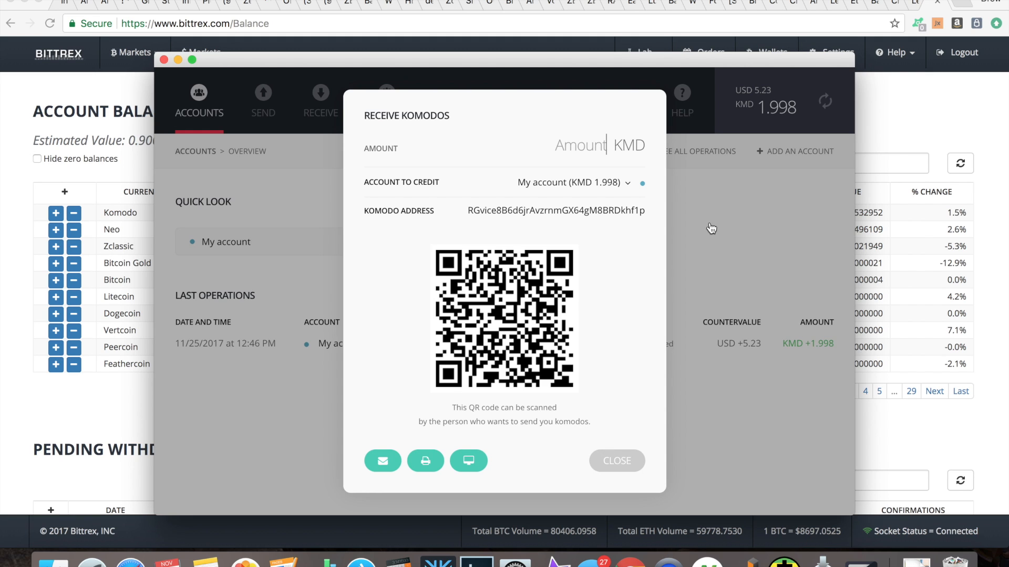
{"action": "double_click", "coordinate": [554, 210]}
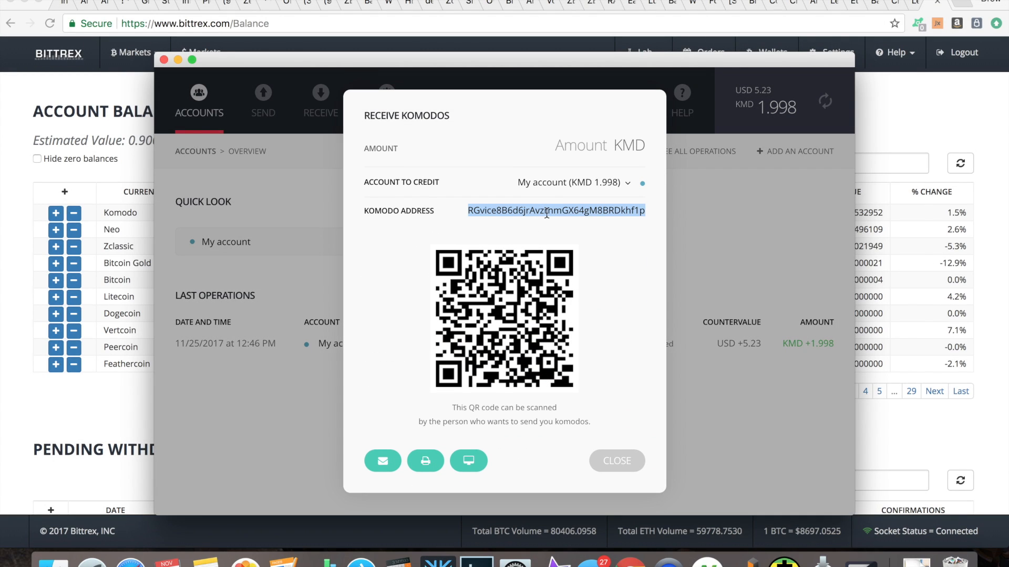
{"action": "left_click", "coordinate": [616, 461]}
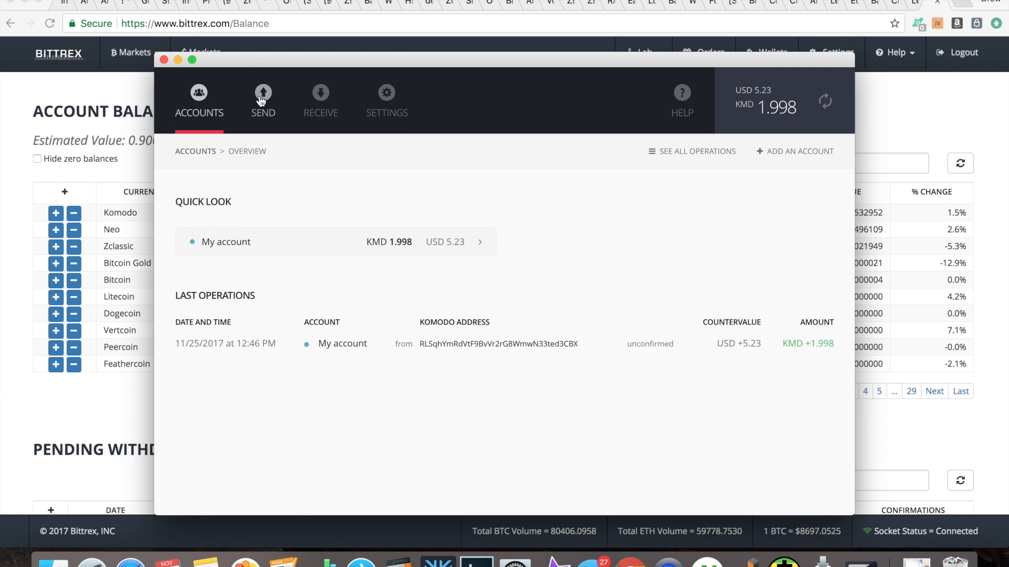
Fill the Send form with the own address, 1 KMD and Low fees, totalling 1.0001 KMD
{"action": "left_click", "coordinate": [263, 100]}
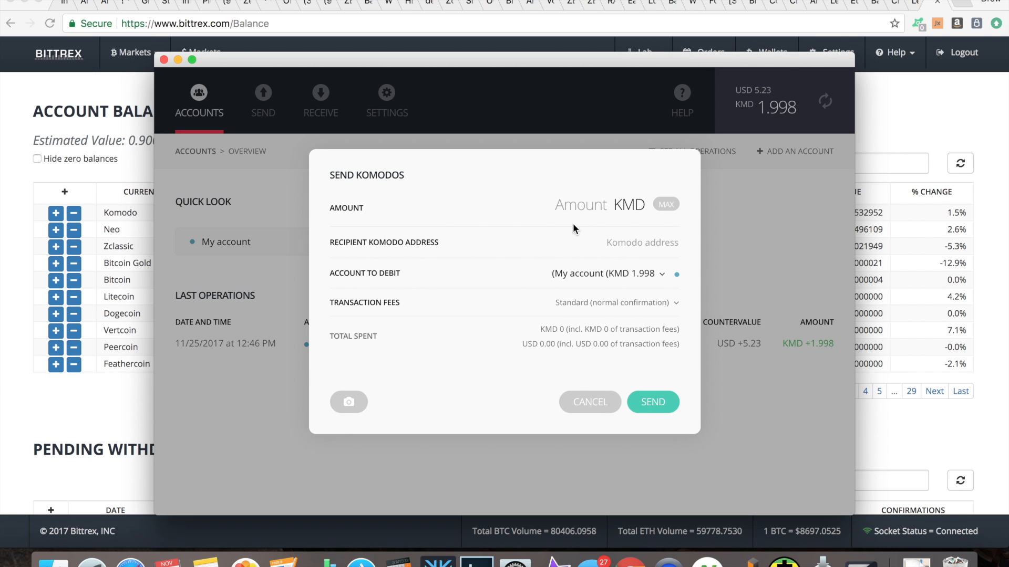
{"action": "type", "text": "8666481"}
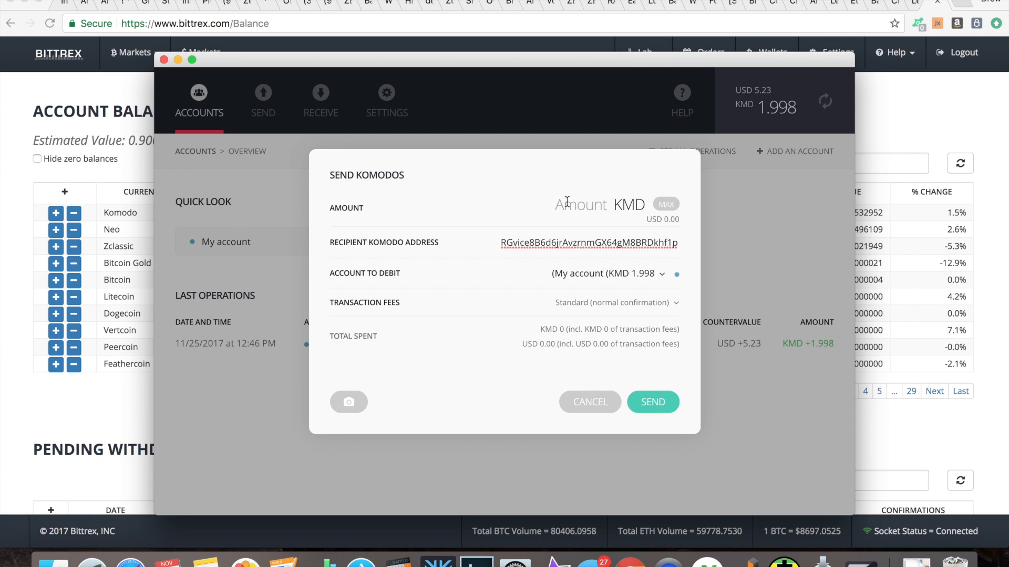
{"action": "type", "text": "1"}
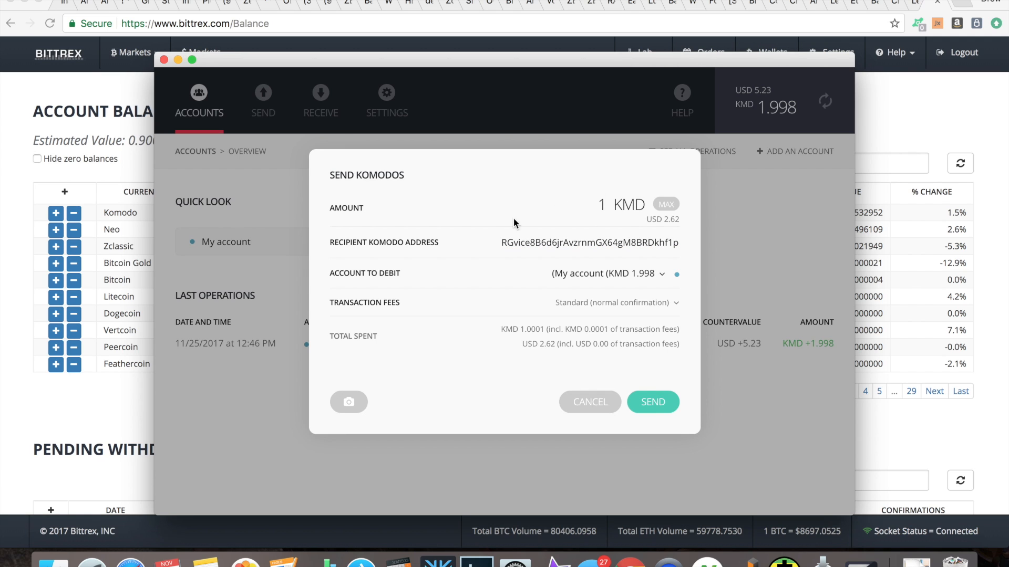
{"action": "mouse_move", "coordinate": [581, 313]}
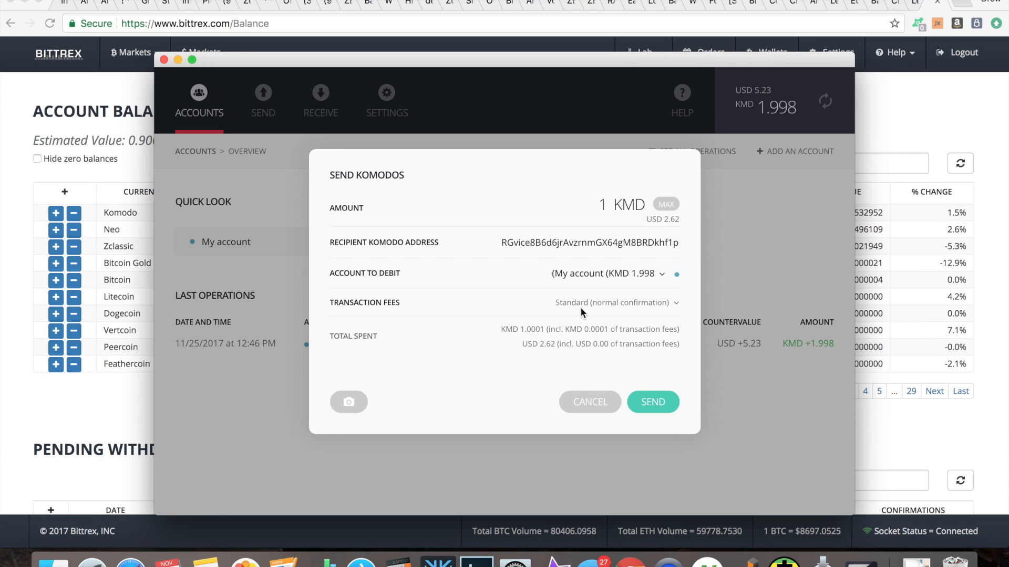
{"action": "left_click", "coordinate": [614, 303]}
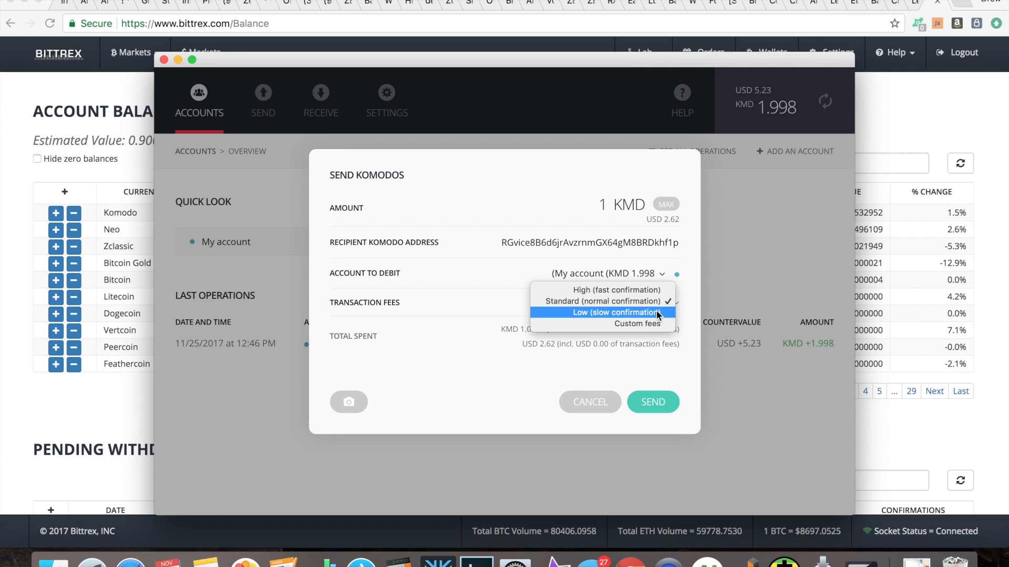
{"action": "left_click", "coordinate": [601, 312]}
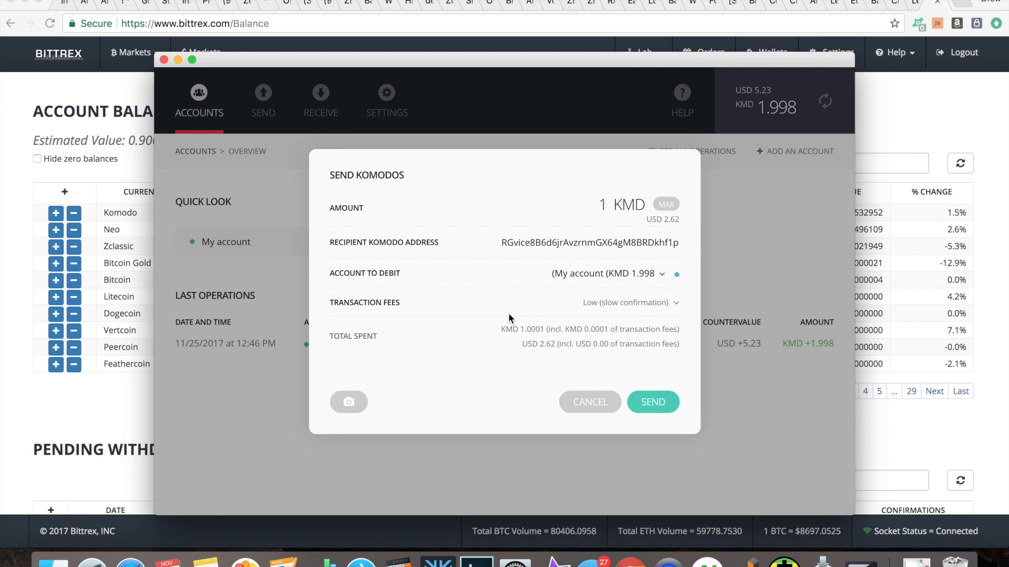
{"action": "mouse_move", "coordinate": [504, 378]}
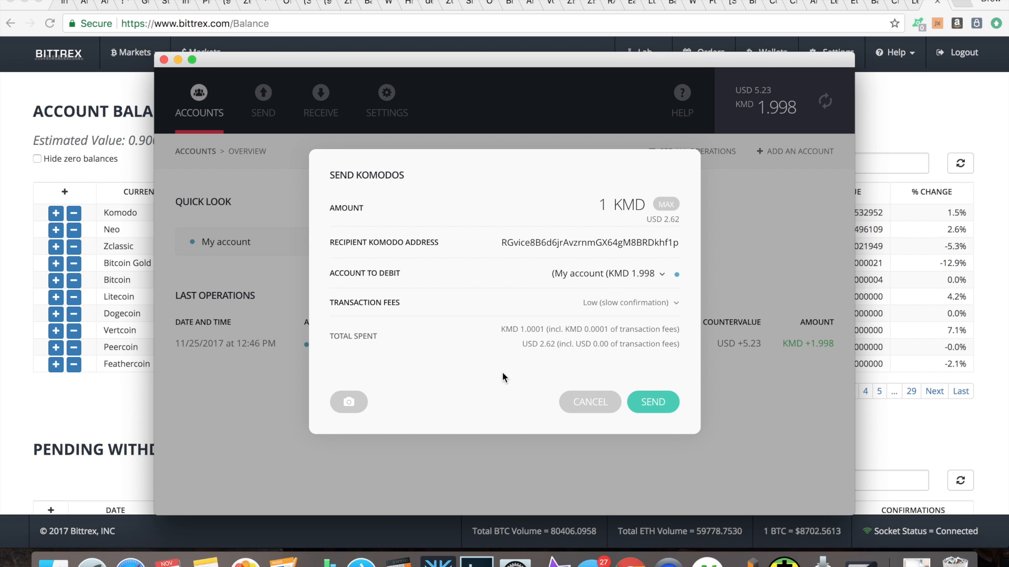
{"action": "mouse_move", "coordinate": [350, 402]}
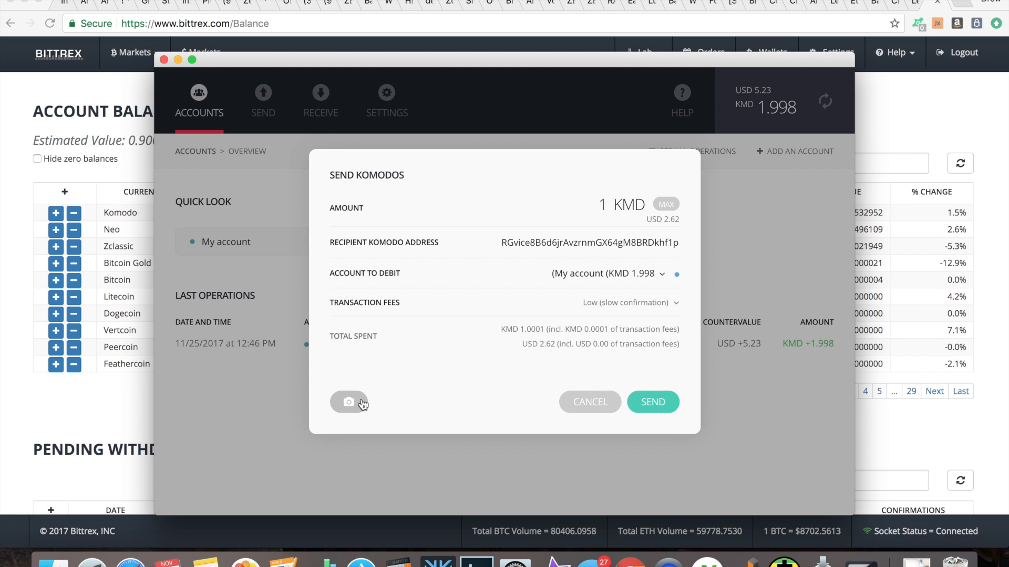
{"action": "left_click", "coordinate": [652, 401]}
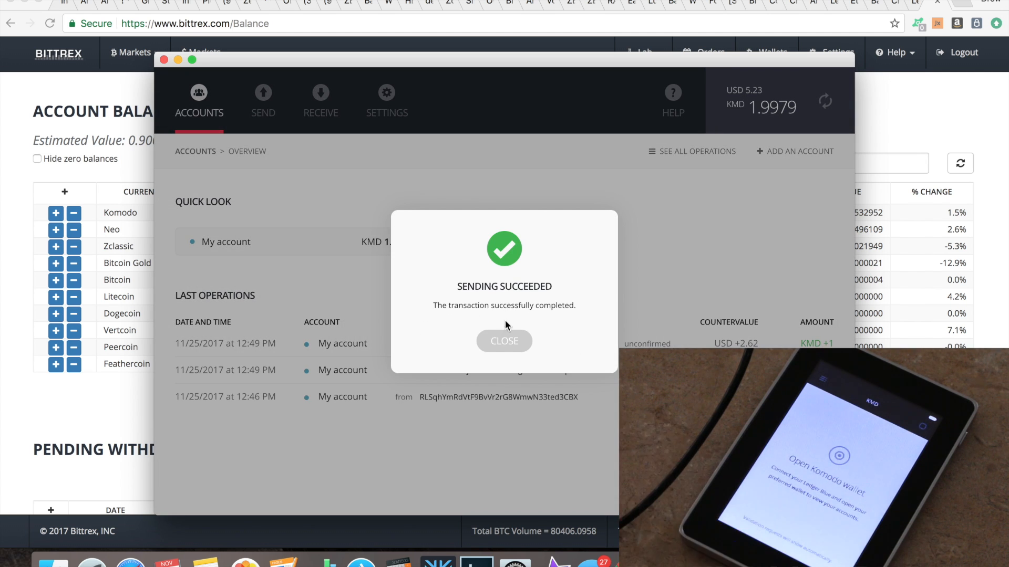
{"action": "mouse_move", "coordinate": [504, 341]}
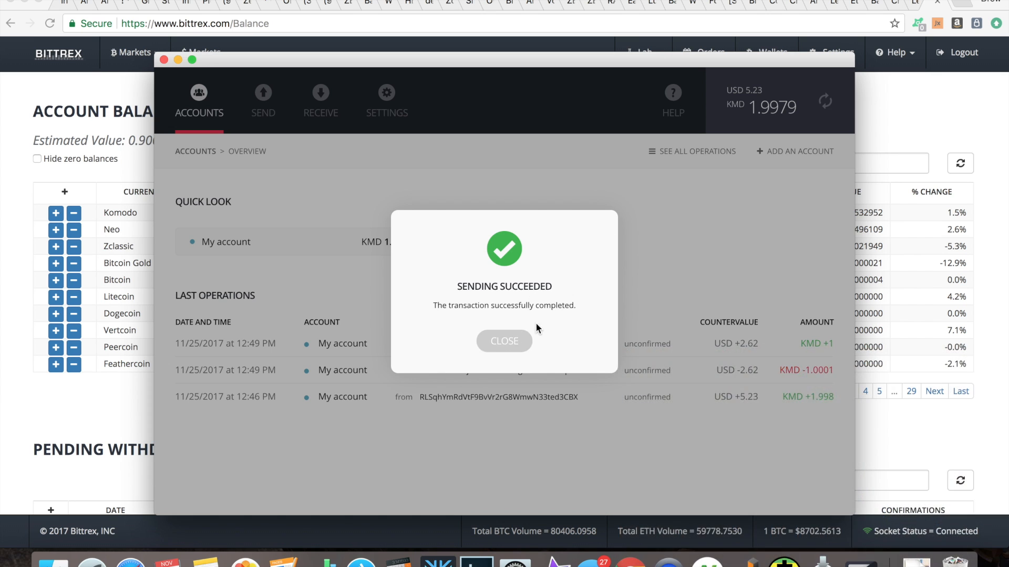
Close the Sending Succeeded dialog to show the +1 KMD and -1.0001 KMD entries
{"action": "left_click", "coordinate": [504, 341]}
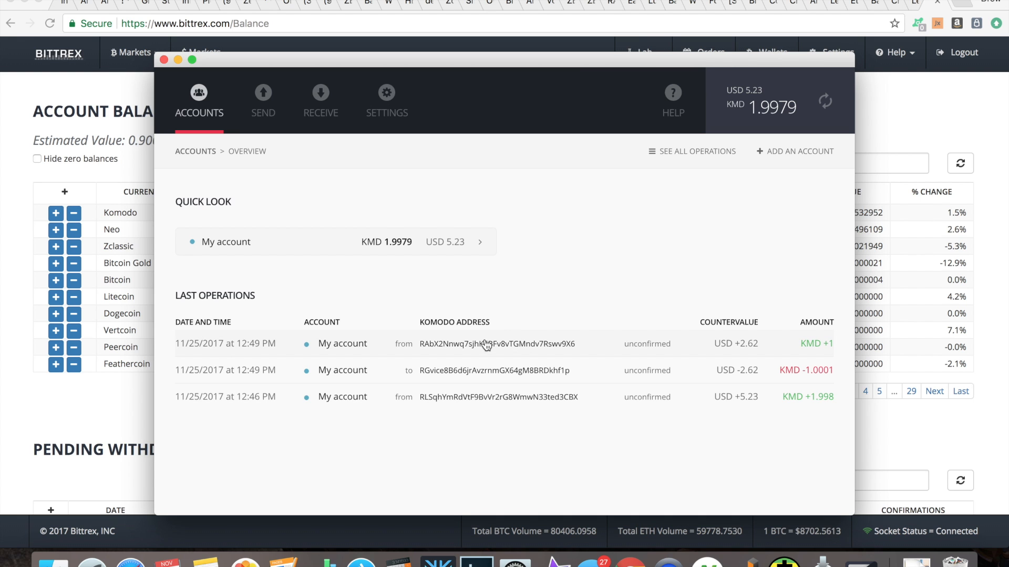
{"action": "mouse_move", "coordinate": [320, 100]}
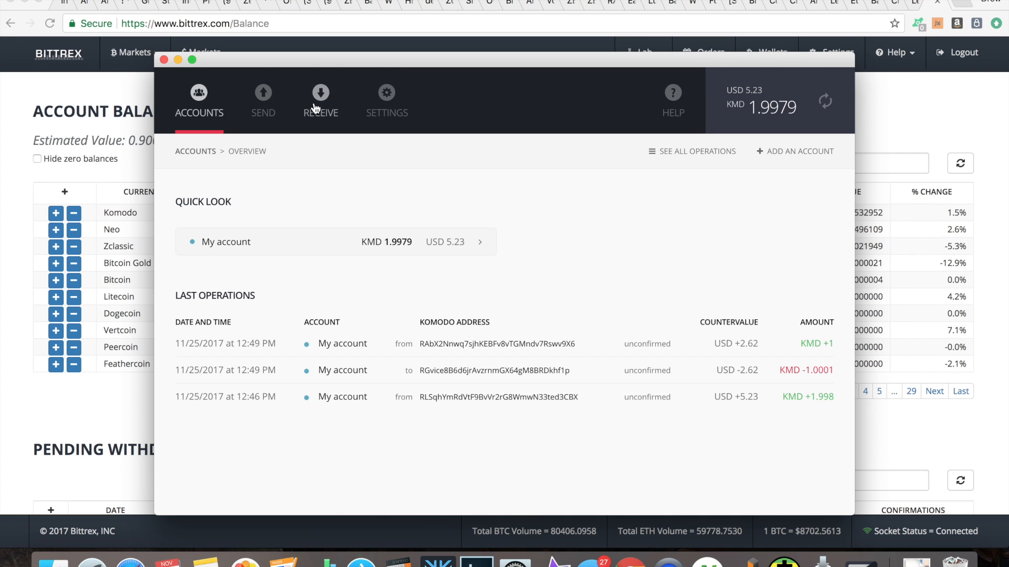
{"action": "left_click", "coordinate": [321, 97]}
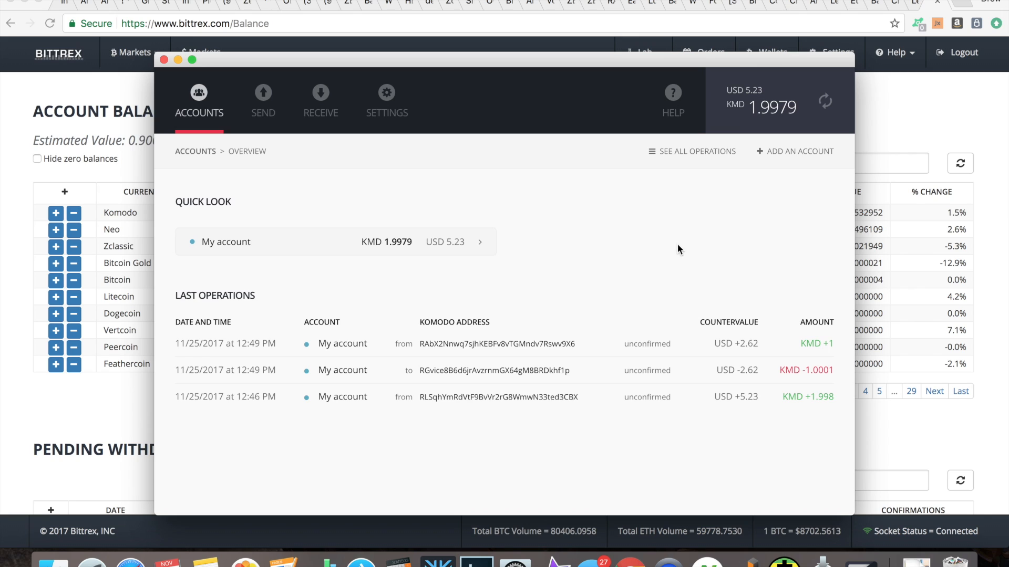
{"action": "mouse_move", "coordinate": [671, 262]}
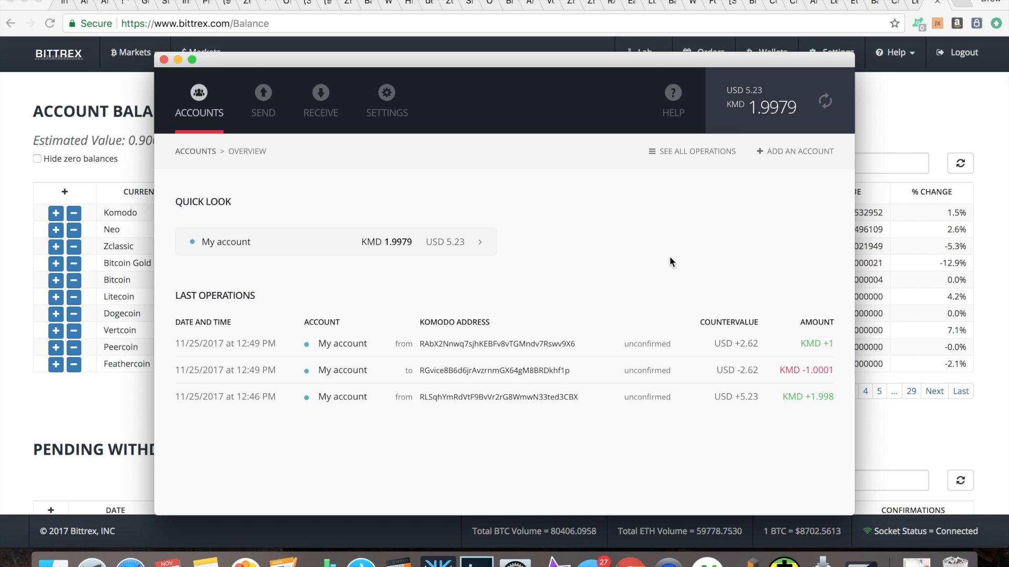